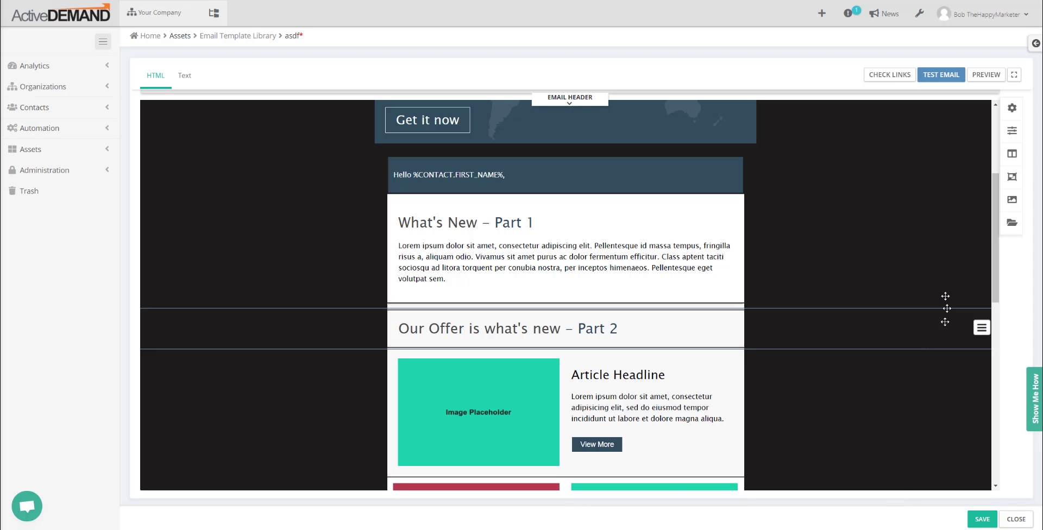
mouse_move(339, 222)
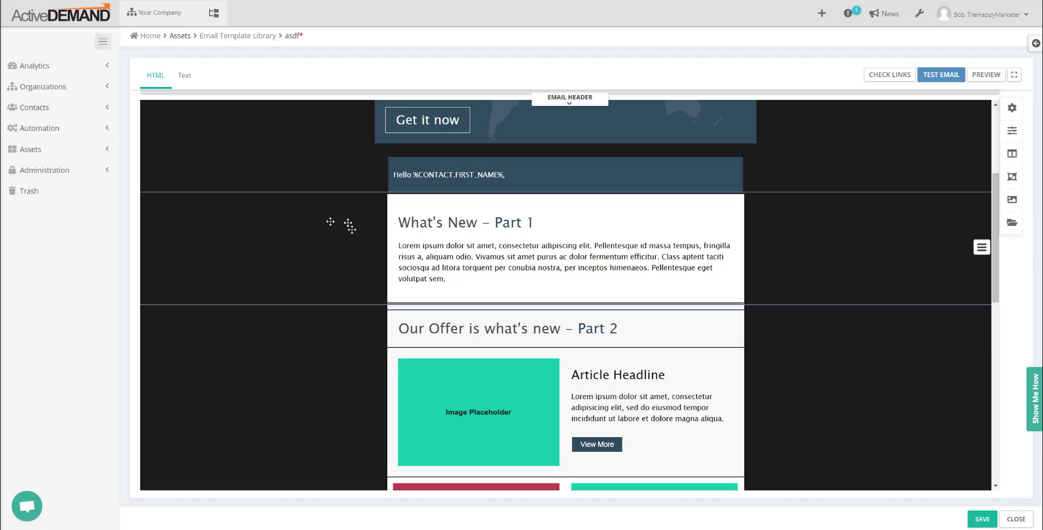
Step: Show the Dynamic Email Content list with the floater and Footer Block entries
scroll(up, 3)
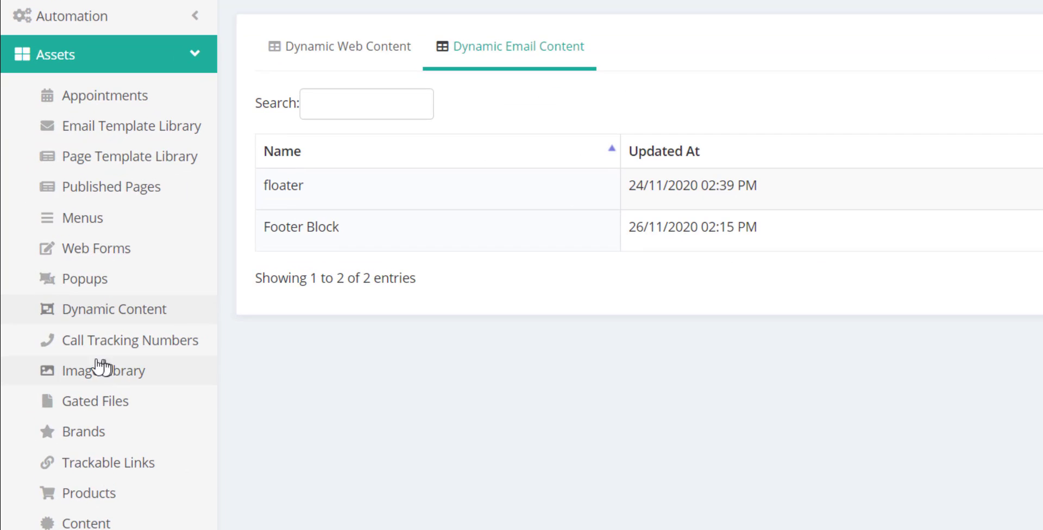
mouse_move(157, 328)
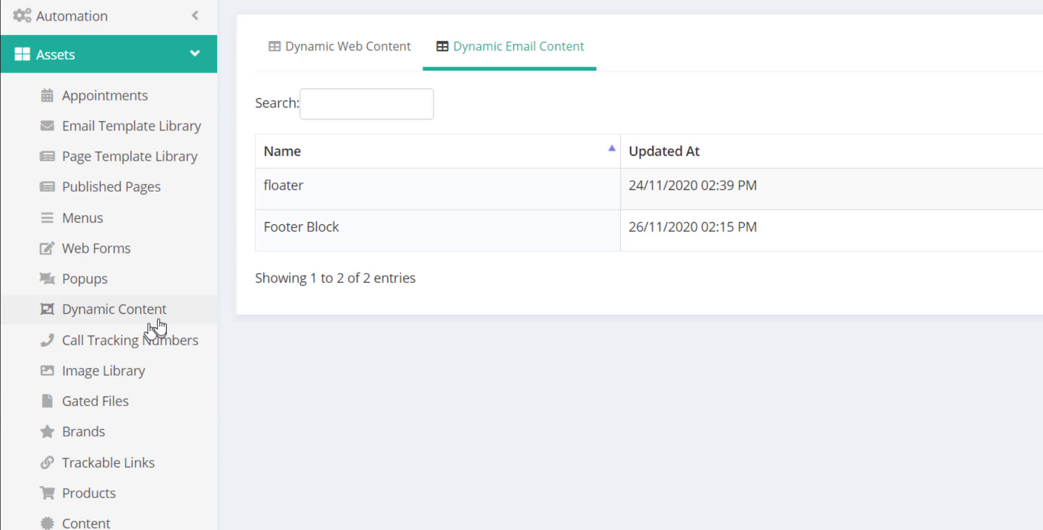
mouse_move(345, 47)
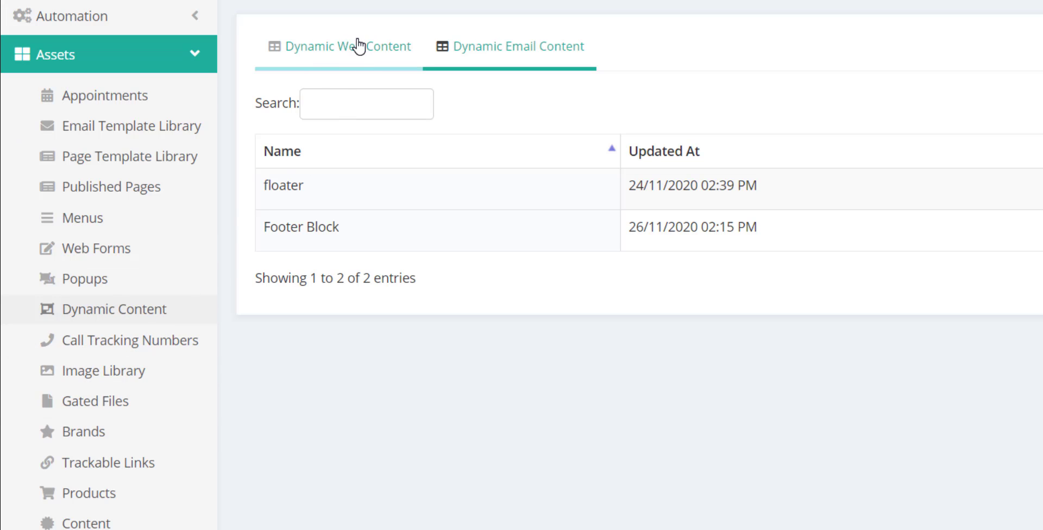
click(518, 47)
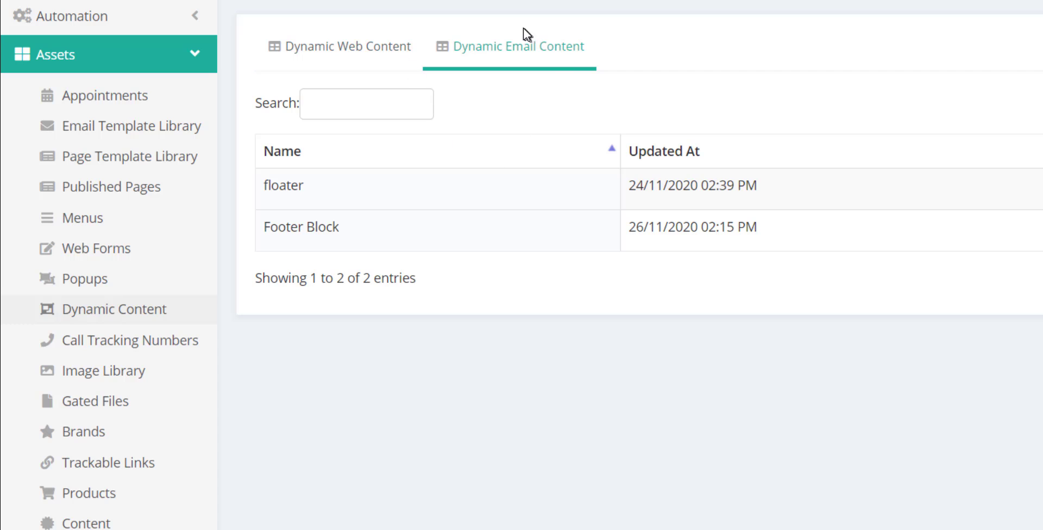
mouse_move(539, 67)
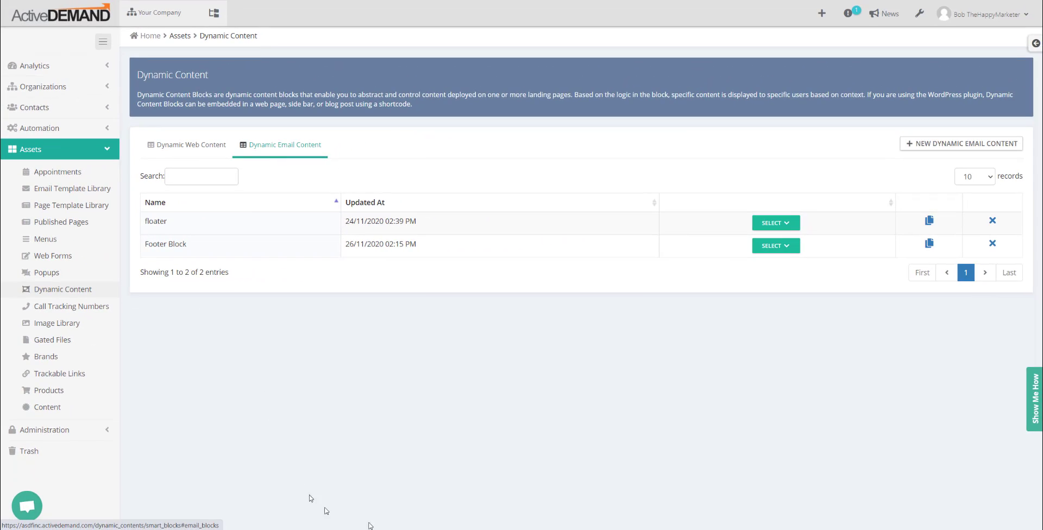
mouse_move(335, 395)
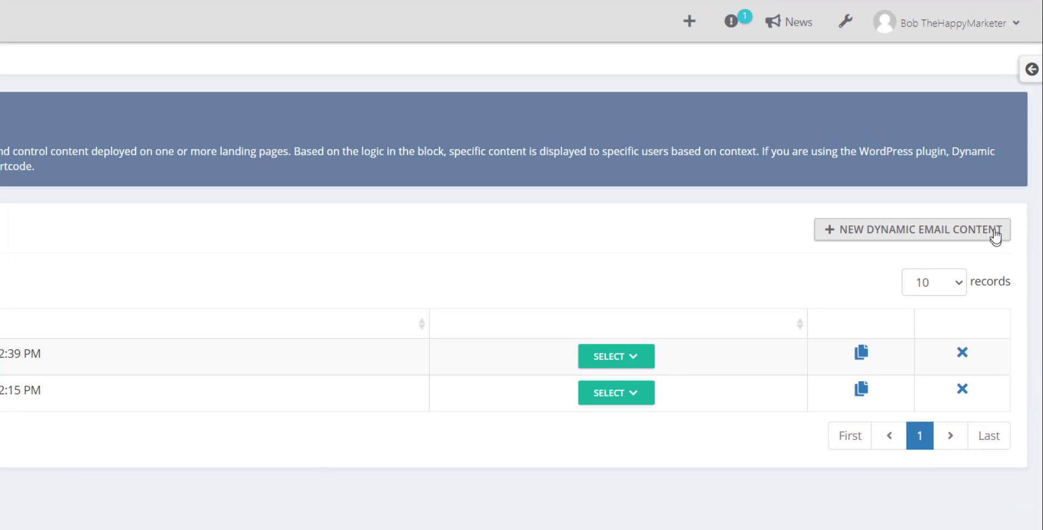
Step: Create a 'Location Offer' block from the Email Dynamic Content template
click(912, 229)
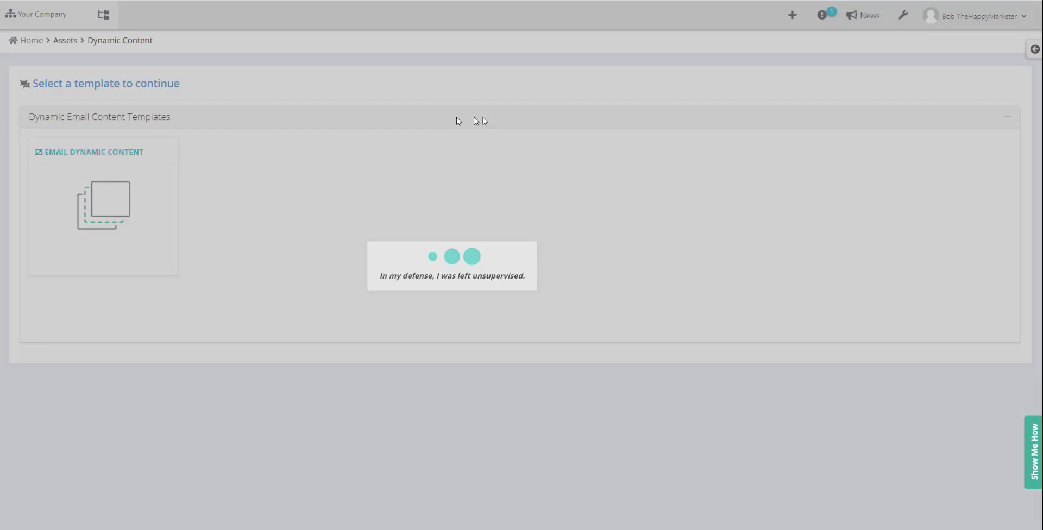
click(103, 204)
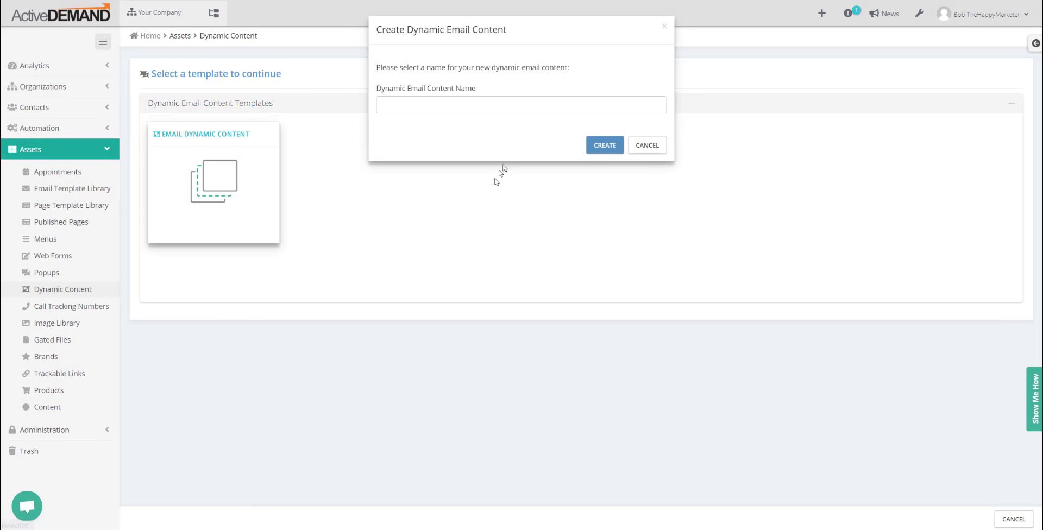
click(604, 145)
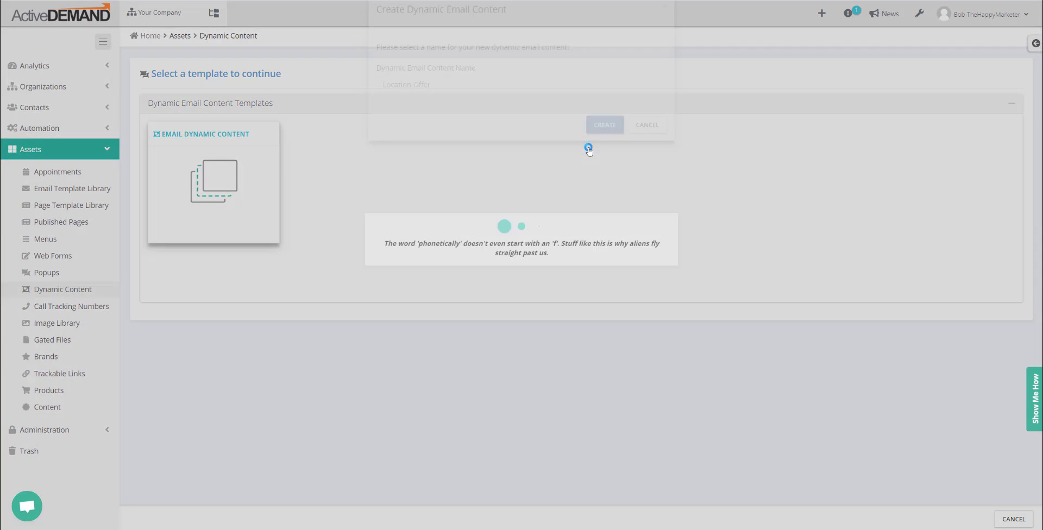
click(604, 125)
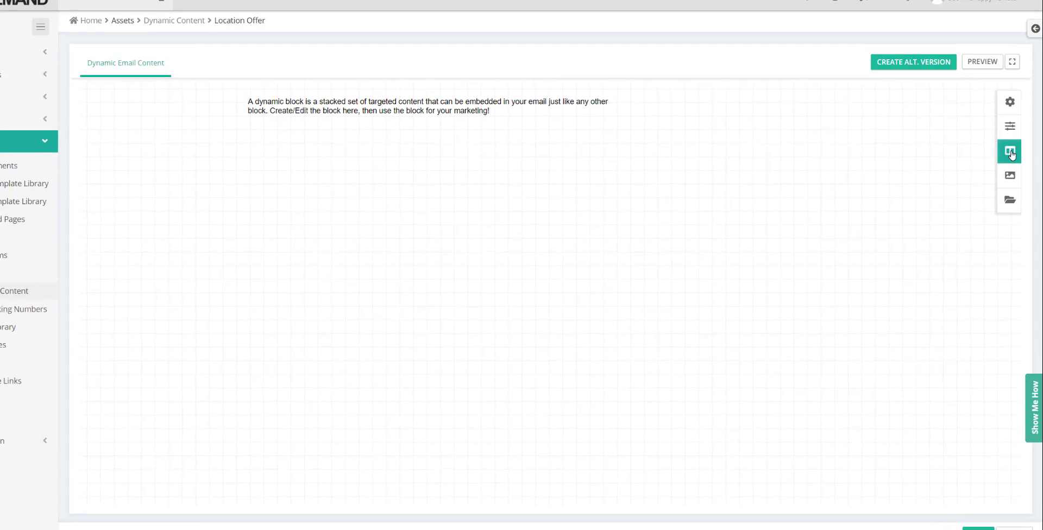
click(1009, 151)
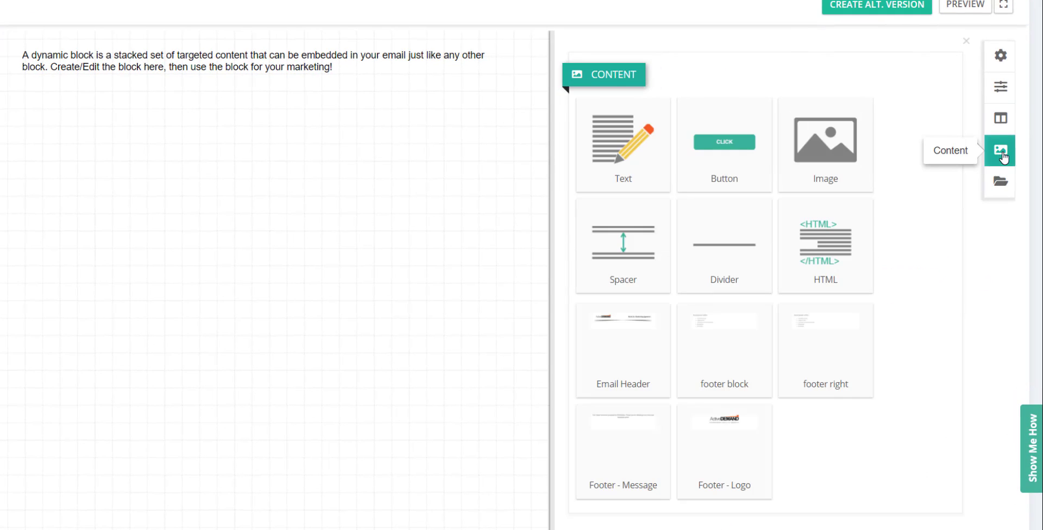
click(1000, 119)
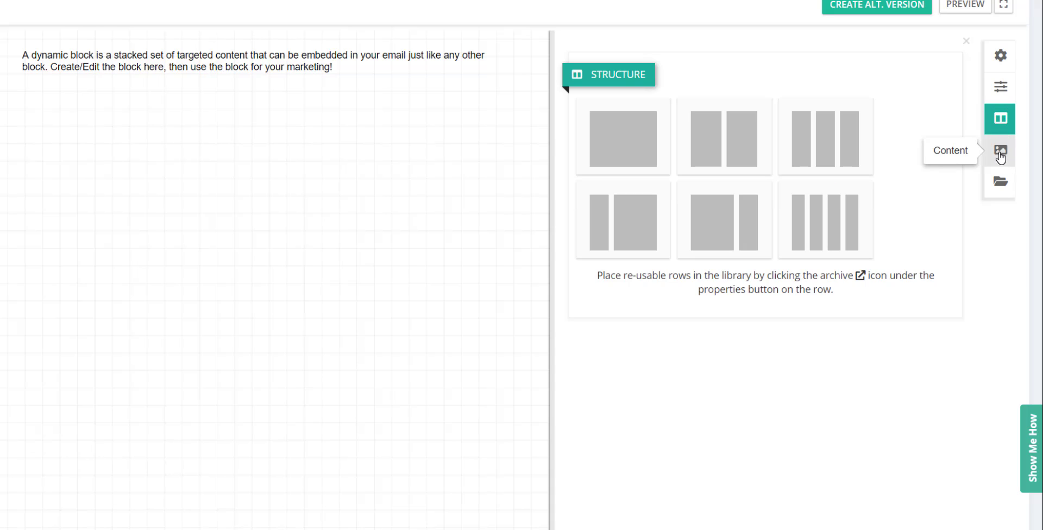
click(999, 181)
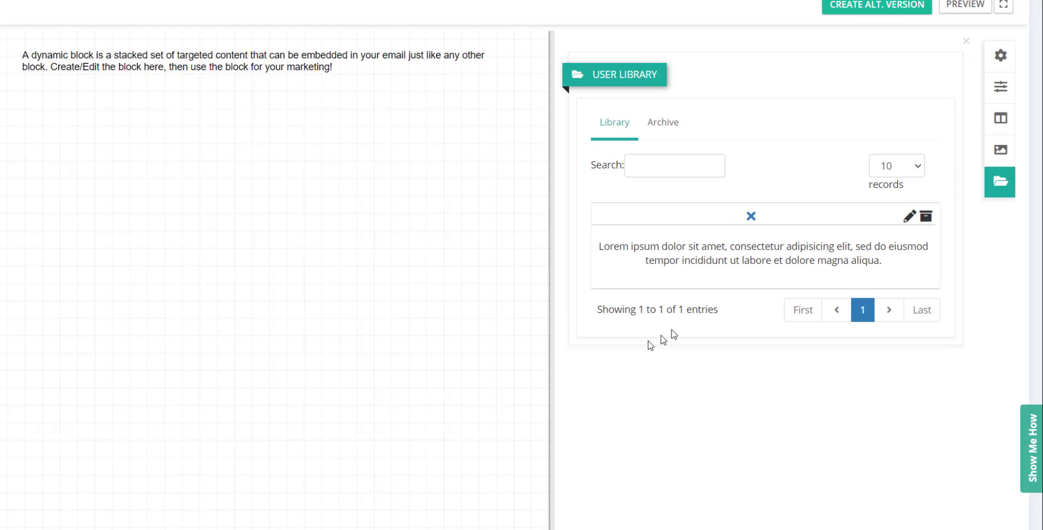
click(1000, 149)
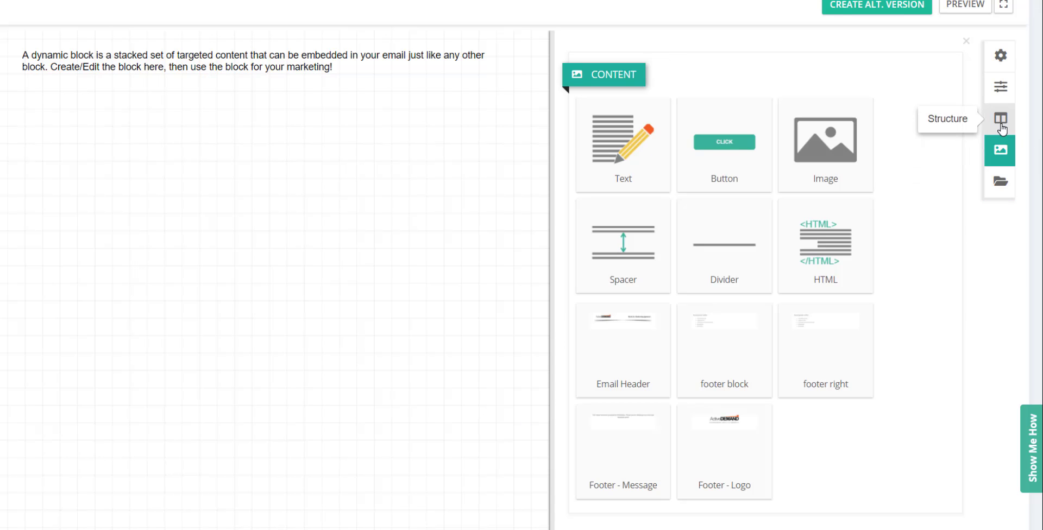
click(1000, 119)
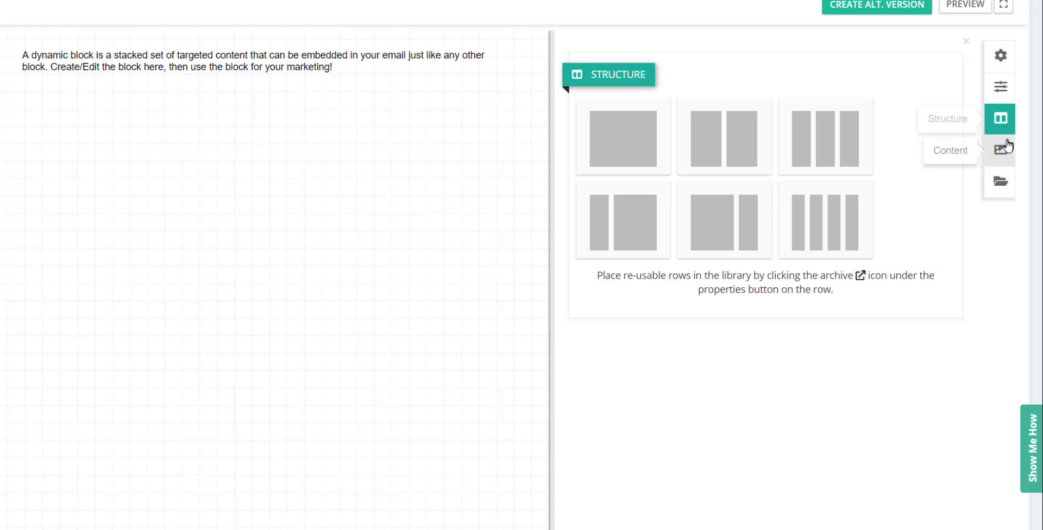
click(1000, 150)
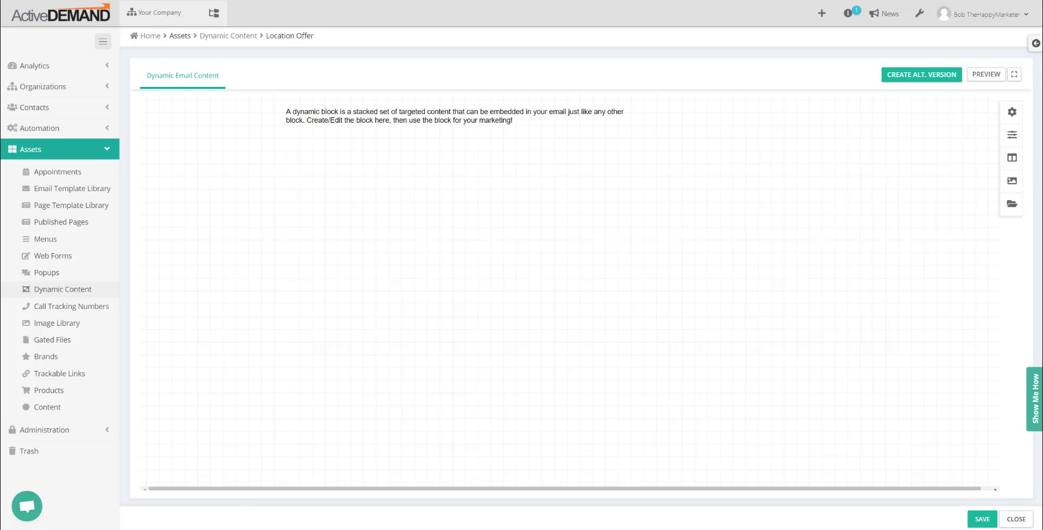
Step: Replace the block's intro text with an image block holding the chalk WOW photo
click(1011, 180)
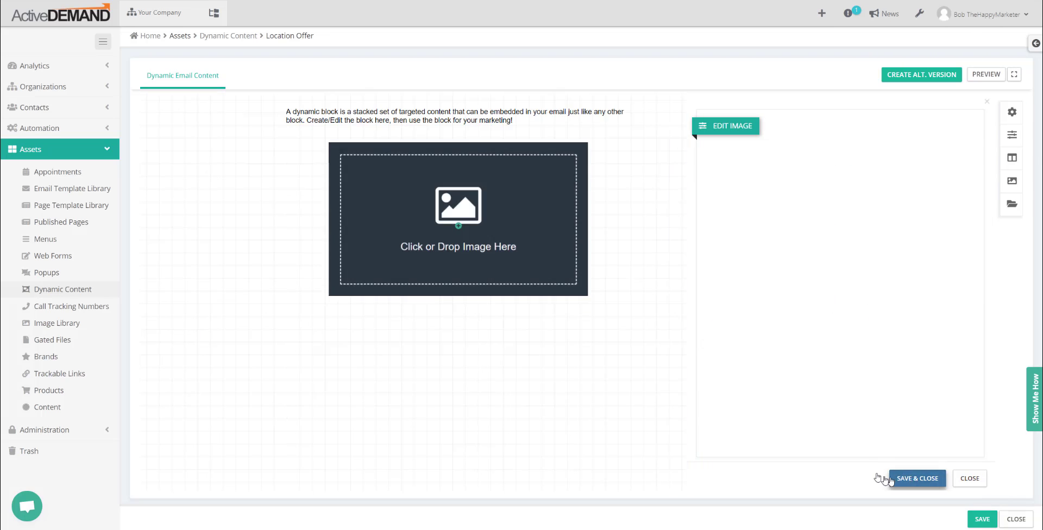
click(918, 478)
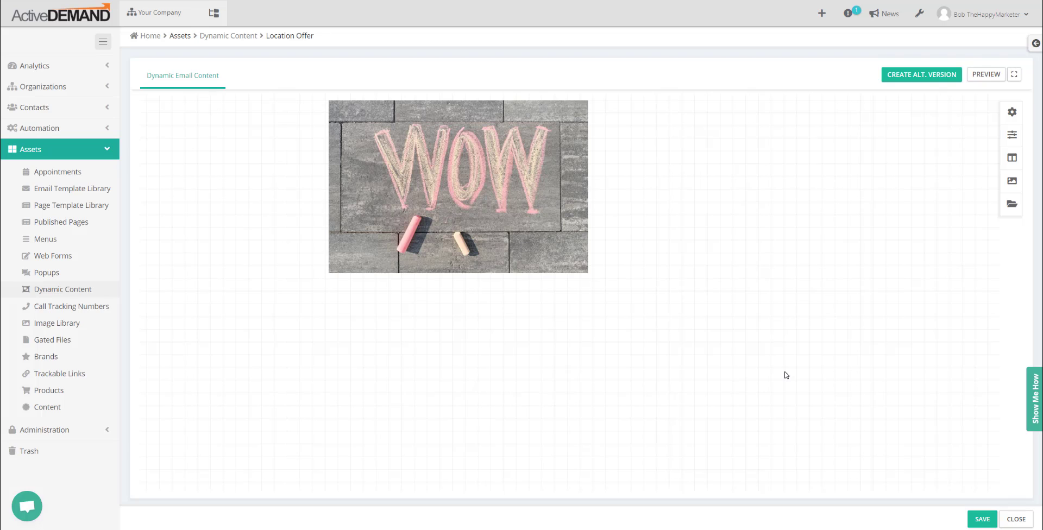
mouse_move(495, 368)
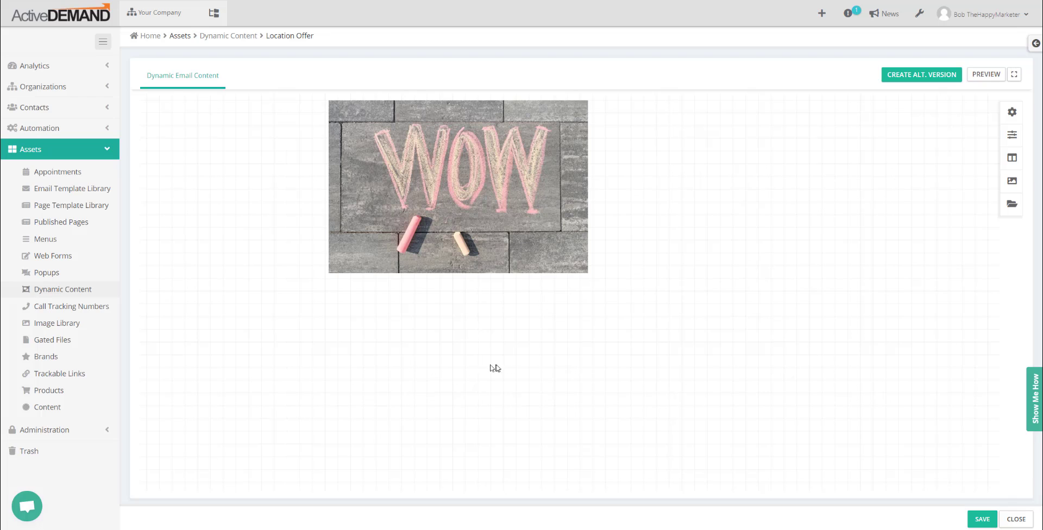
mouse_move(528, 369)
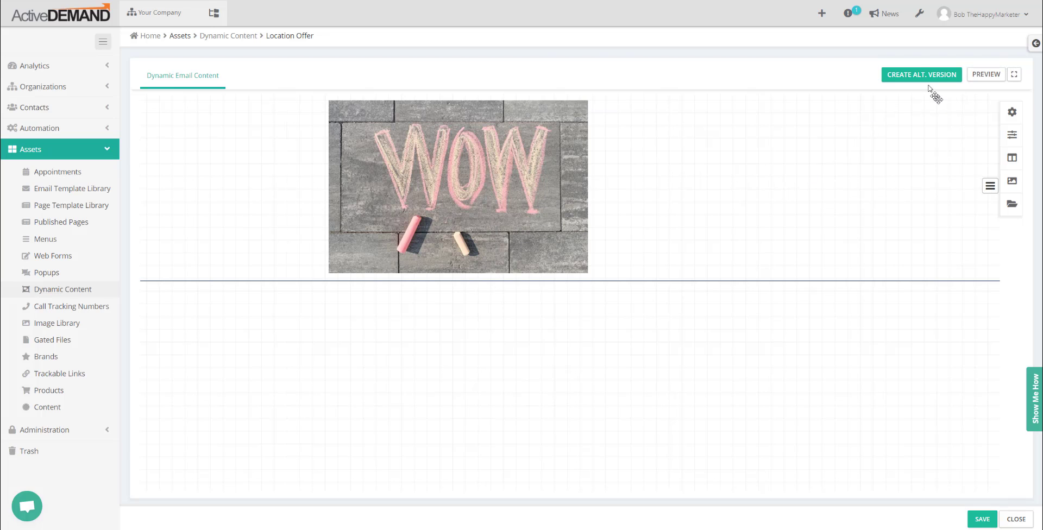
mouse_move(921, 74)
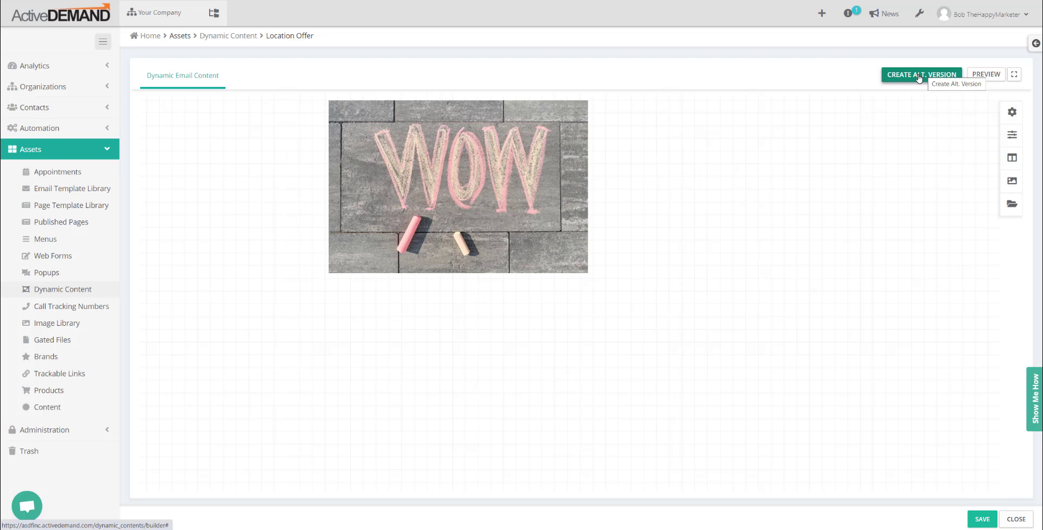
Step: Add an 'East Coast' alternate version copied from the current dynamic email content
click(922, 74)
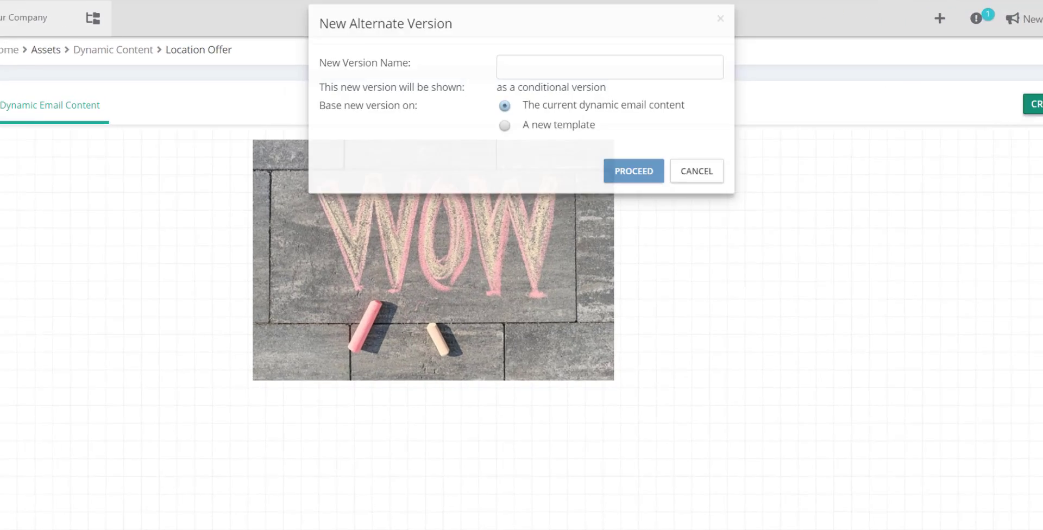
text(East Coast)
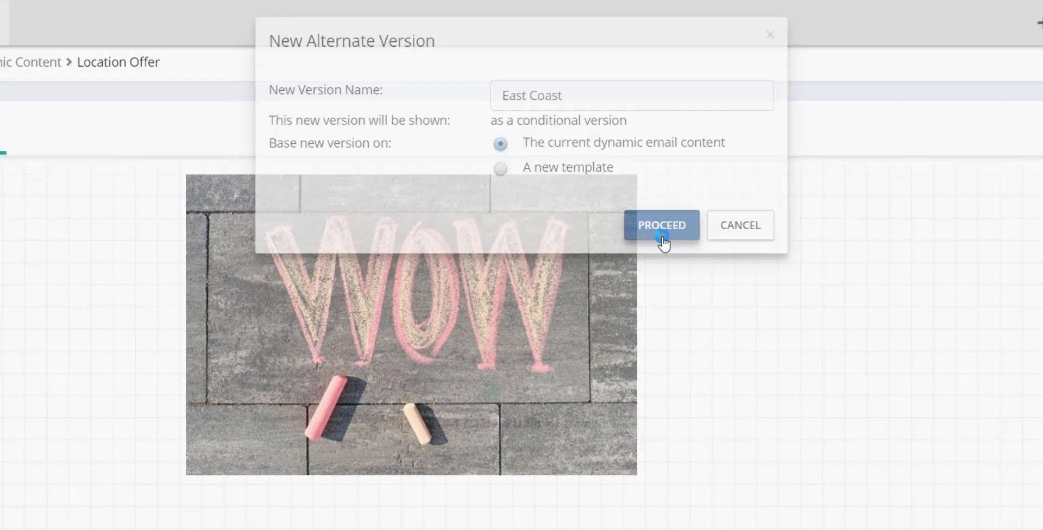
click(661, 225)
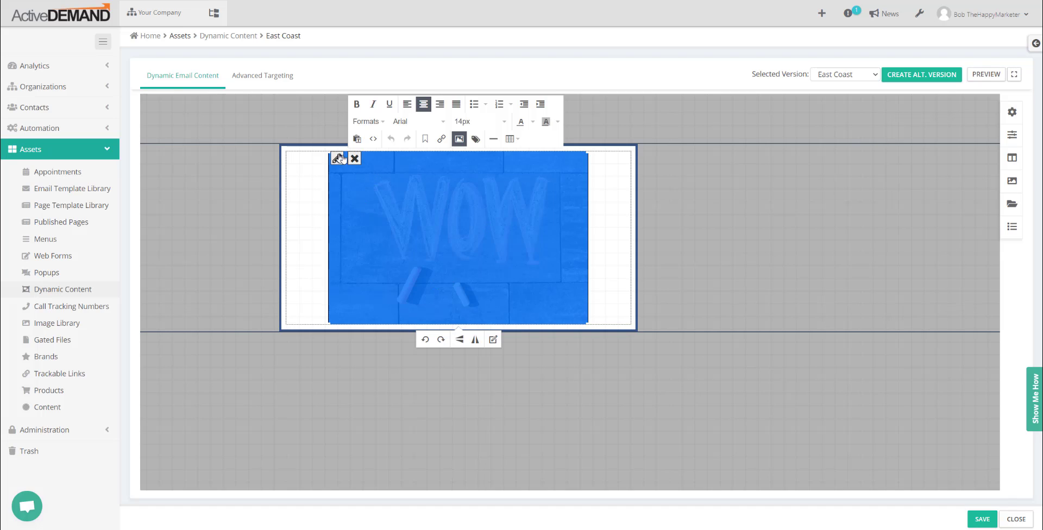
Step: Swap the East Coast version's WOW image for the chalk BOOM image
click(355, 158)
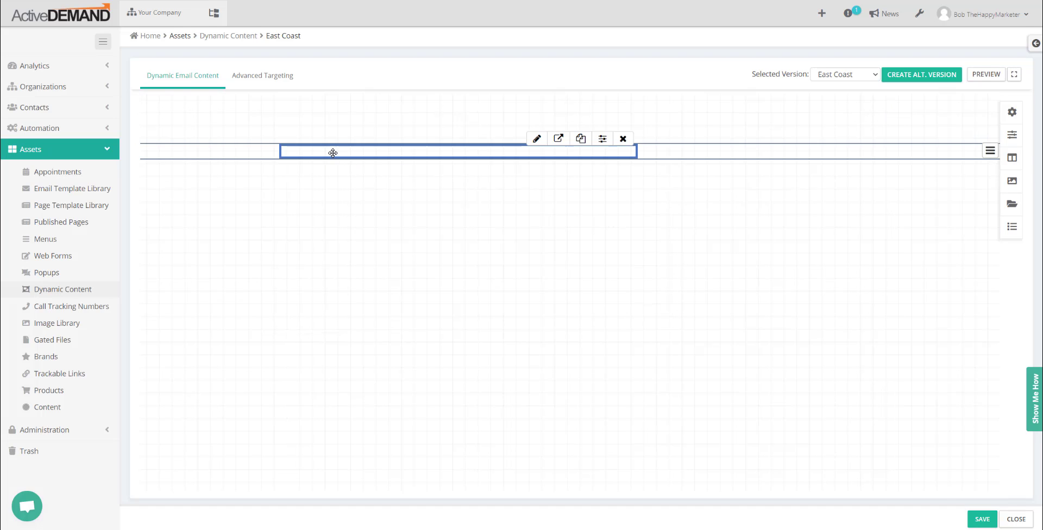
click(536, 139)
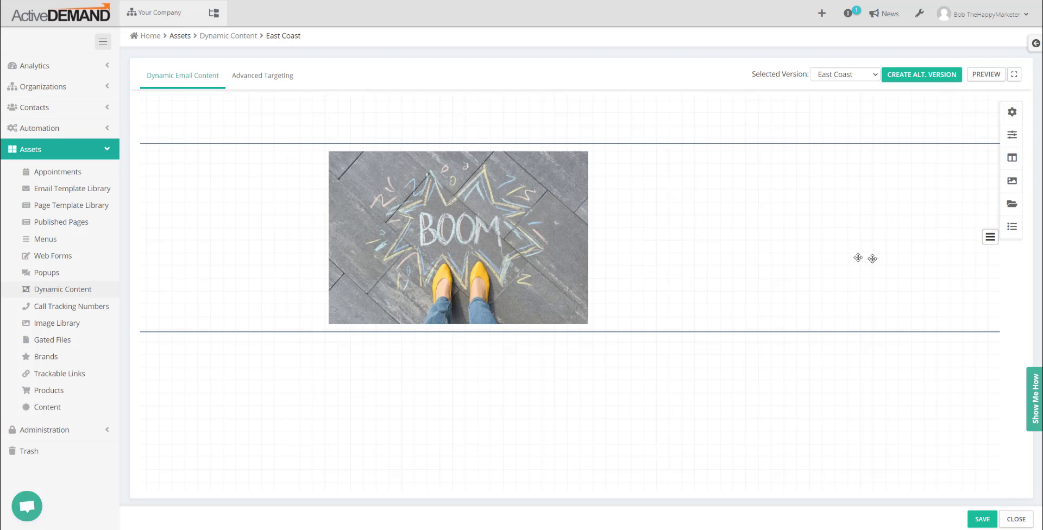
click(1012, 227)
text(W)
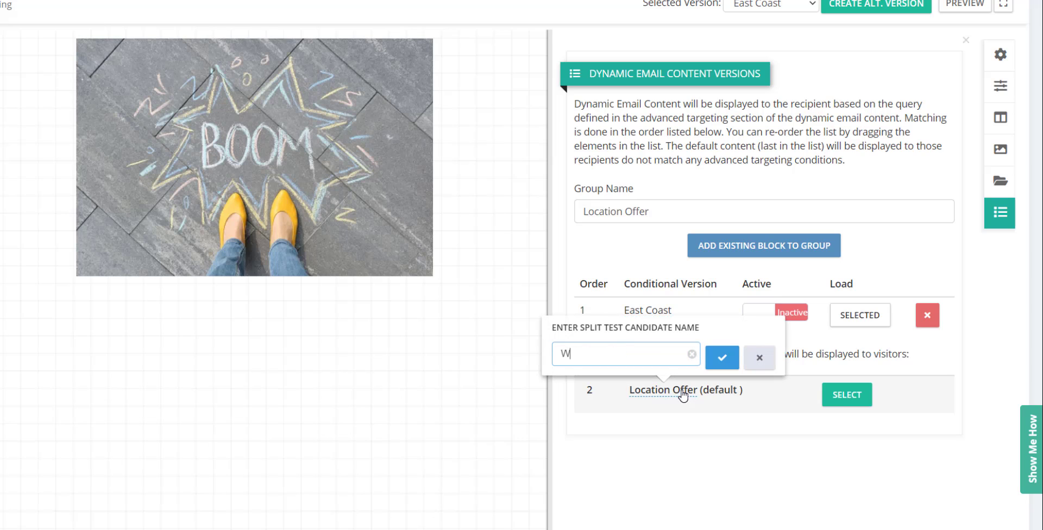
Step: Rename the default version 'West Coast' and show East Coast's Advanced Targeting rules
text(est Coast)
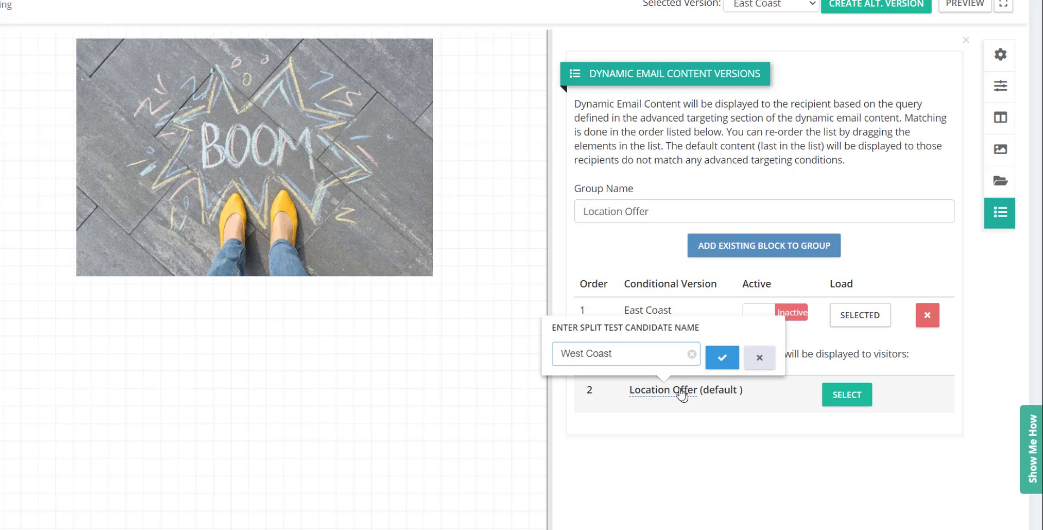
click(722, 358)
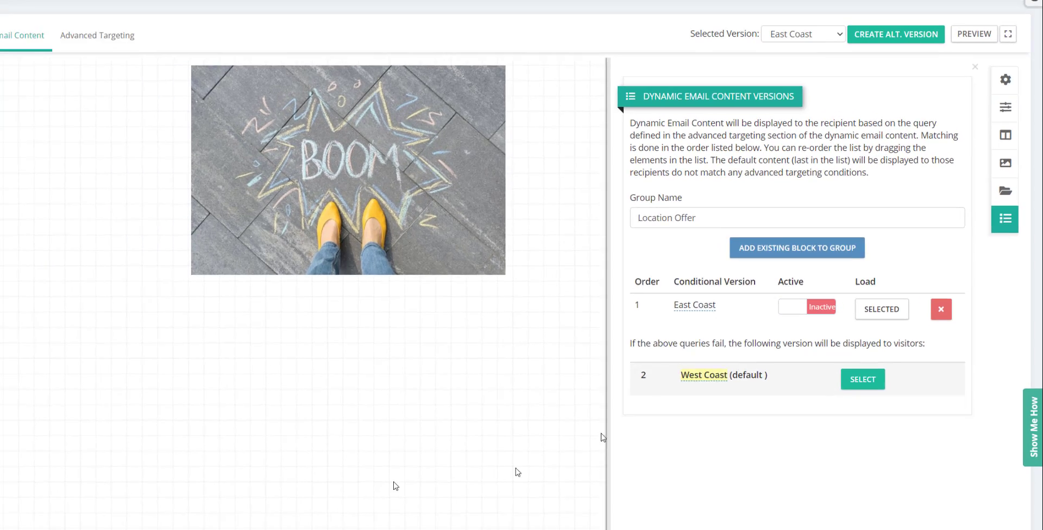
click(262, 75)
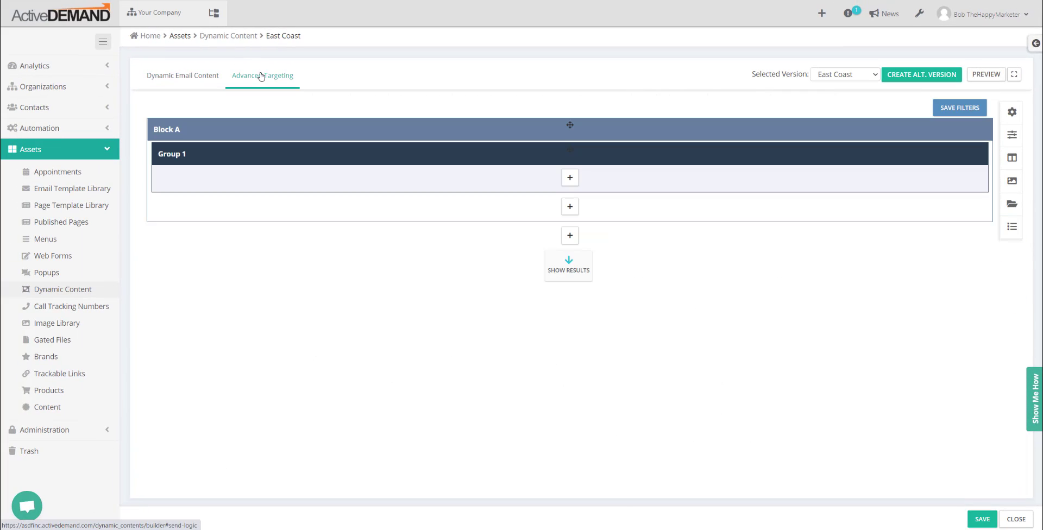
Step: Target East Coast contacts with the condition Contact - Preferred Location Equals East Coast
click(569, 177)
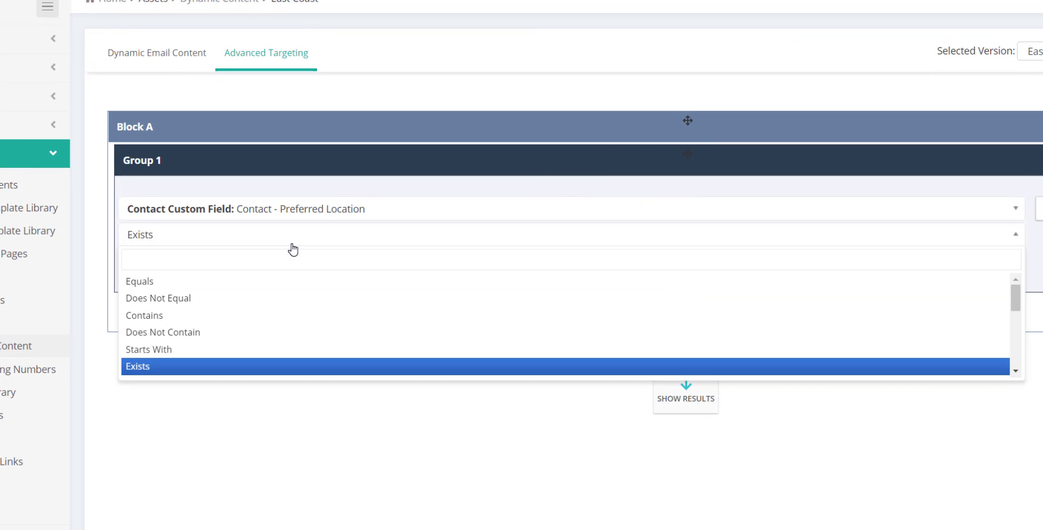
click(140, 281)
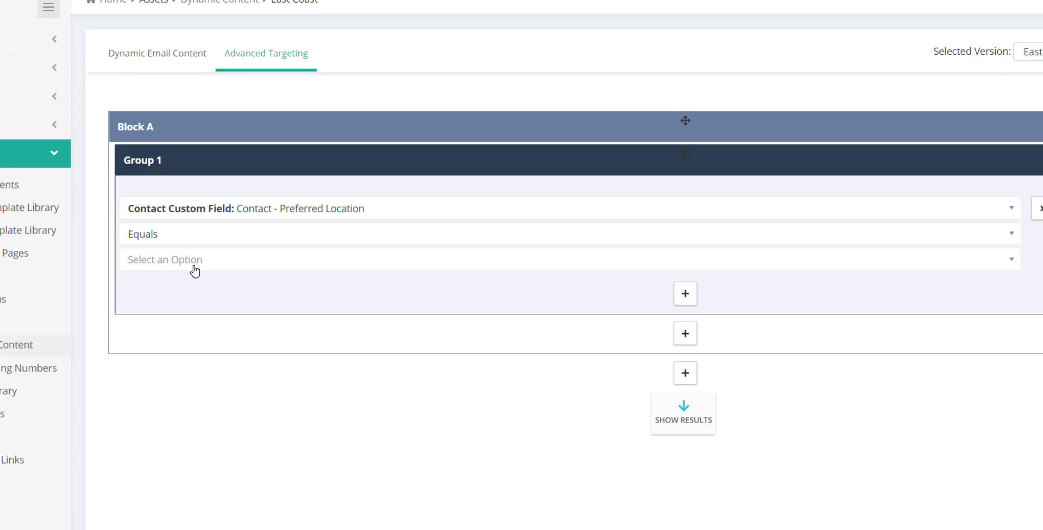
click(157, 53)
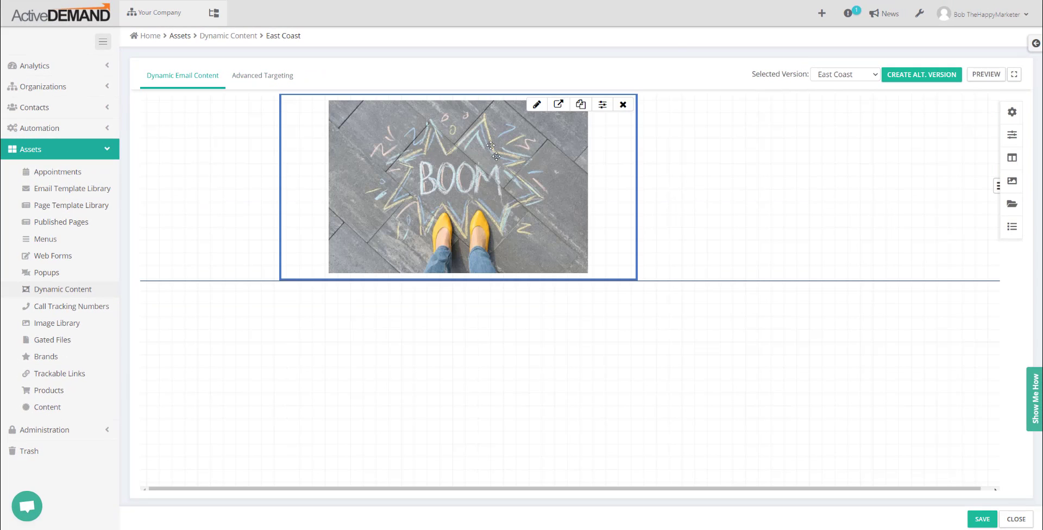
mouse_move(381, 137)
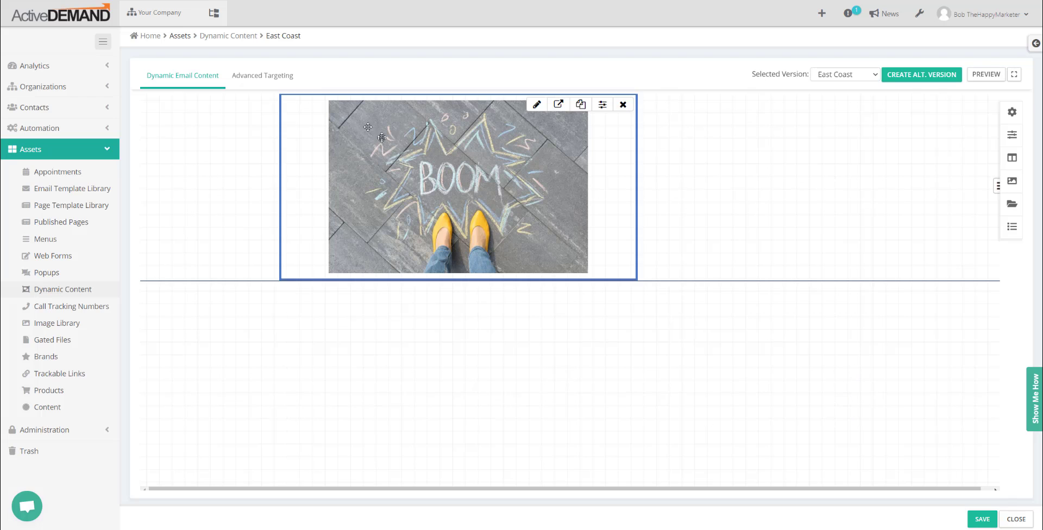
Step: Activate the East Coast version and return to the asdf email template
click(262, 75)
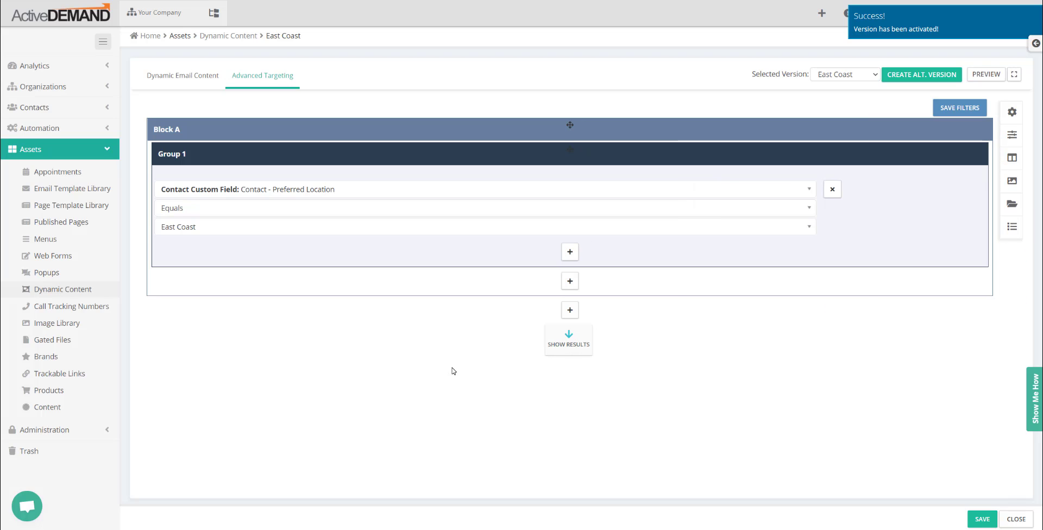
click(181, 75)
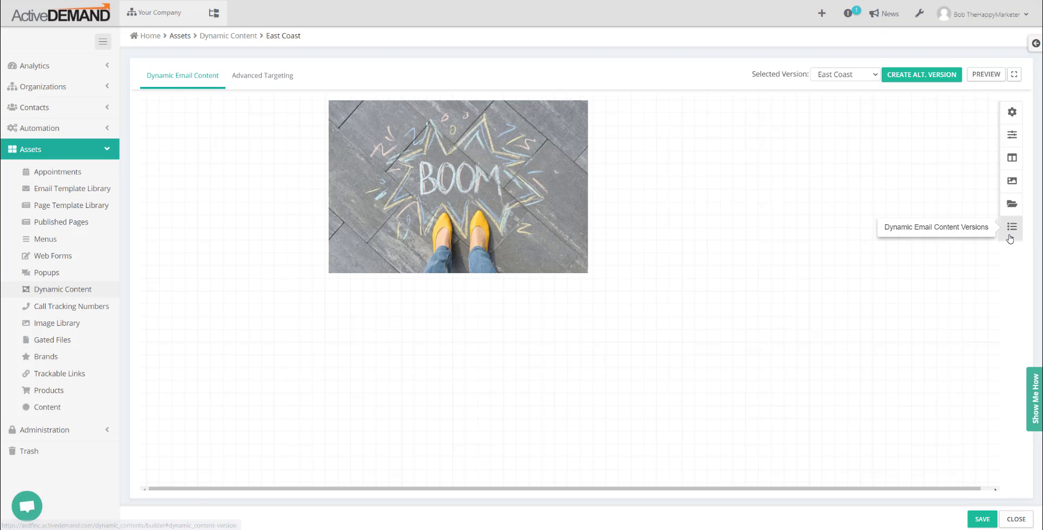
click(1011, 227)
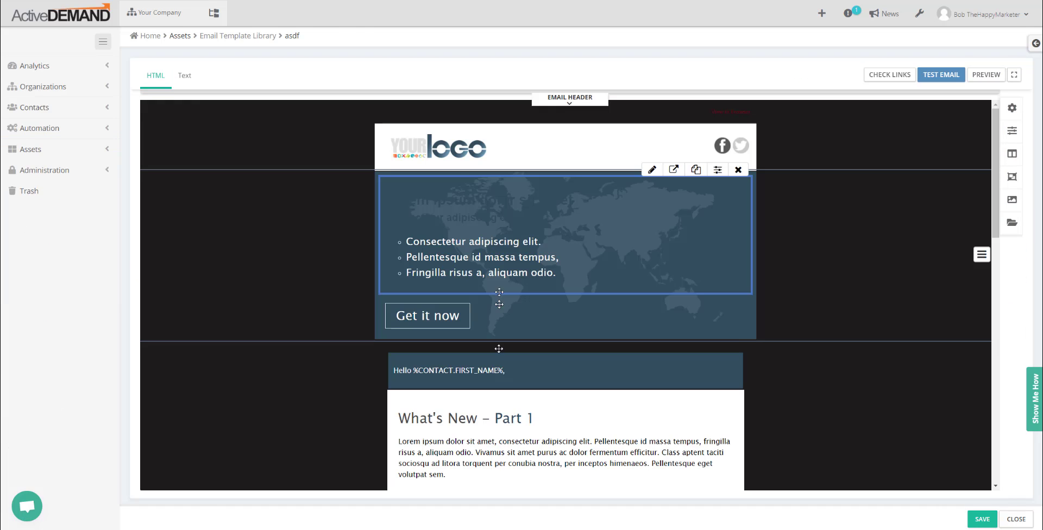
Step: Delete the image placeholder beside Article Headline in the Part 2 row
scroll(down, 3)
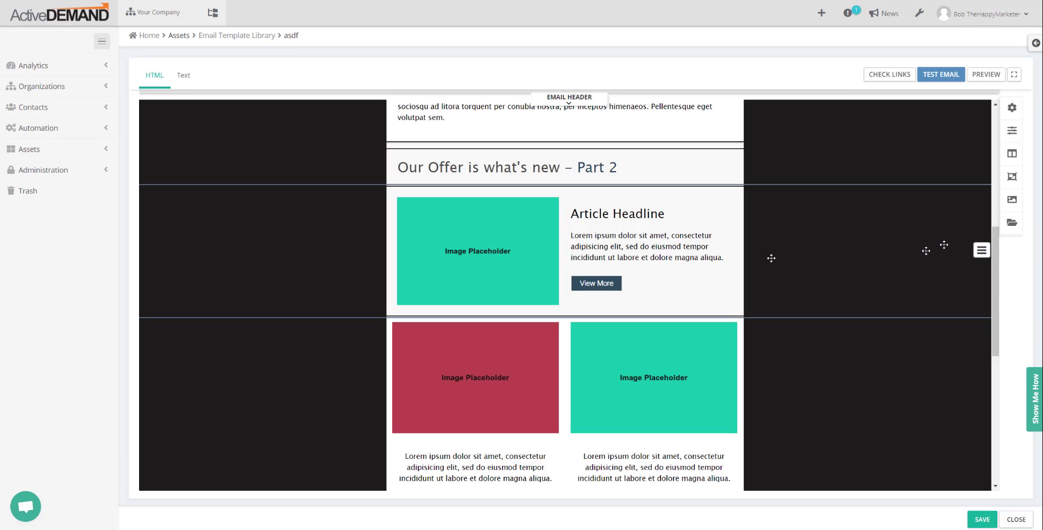
click(476, 251)
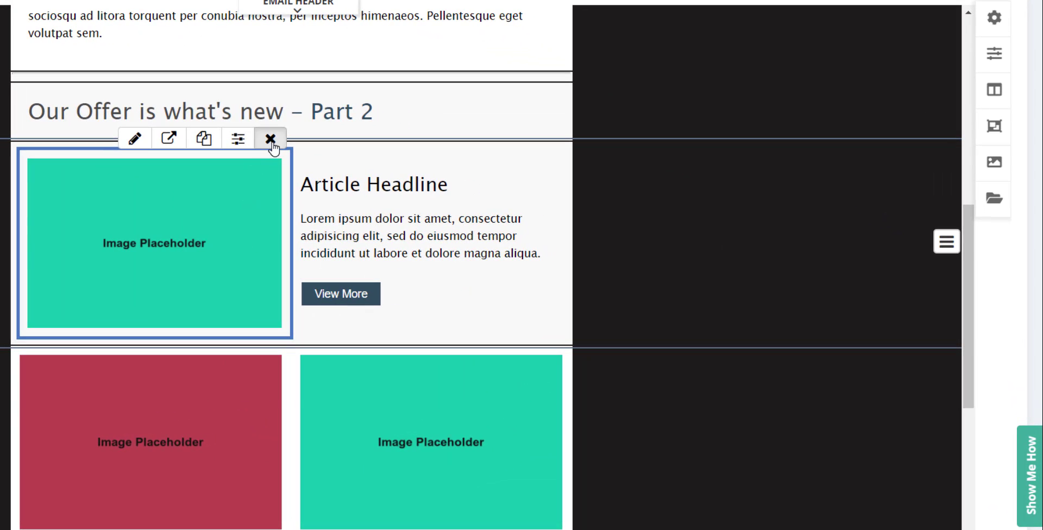
click(269, 139)
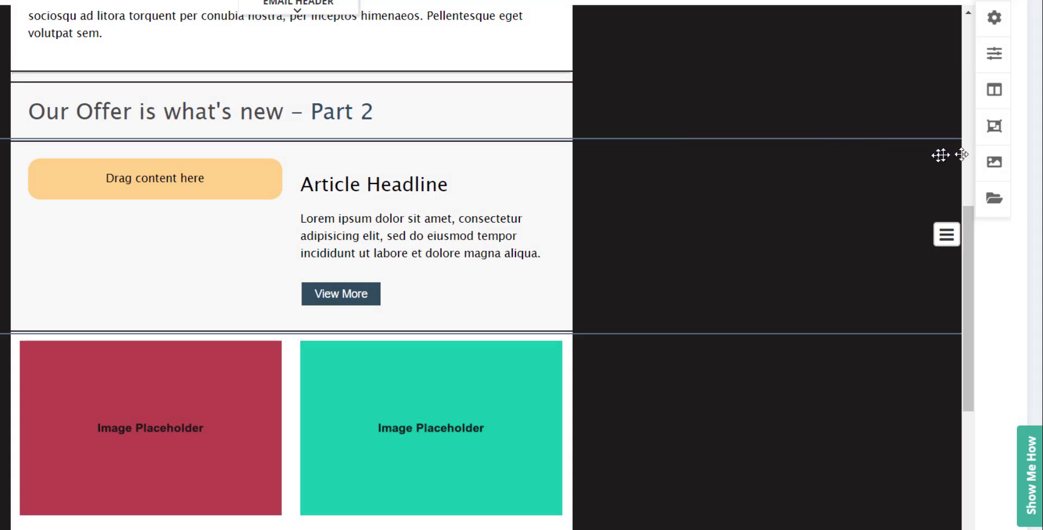
mouse_move(995, 126)
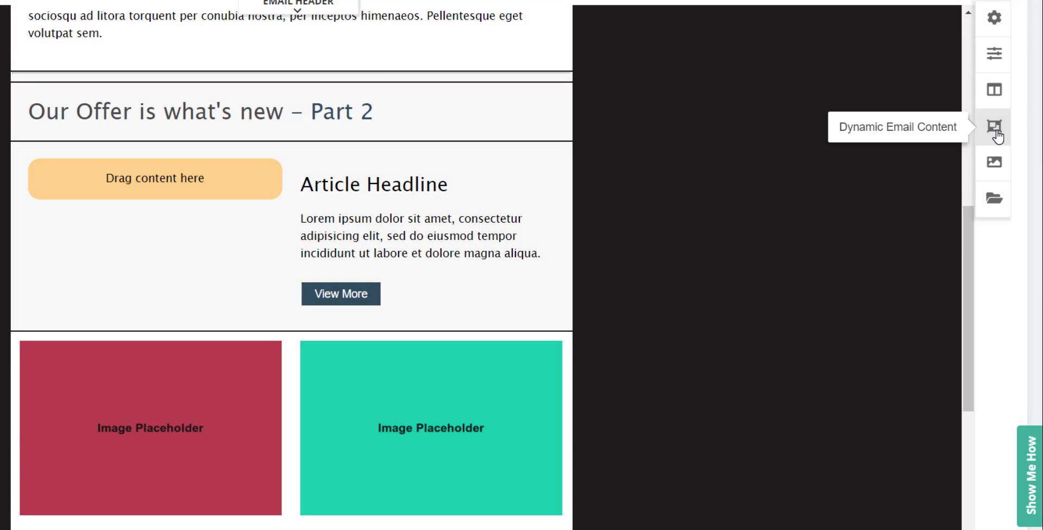
Step: Insert the Location Offer block into the empty Part 2 slot and save the layout
click(994, 127)
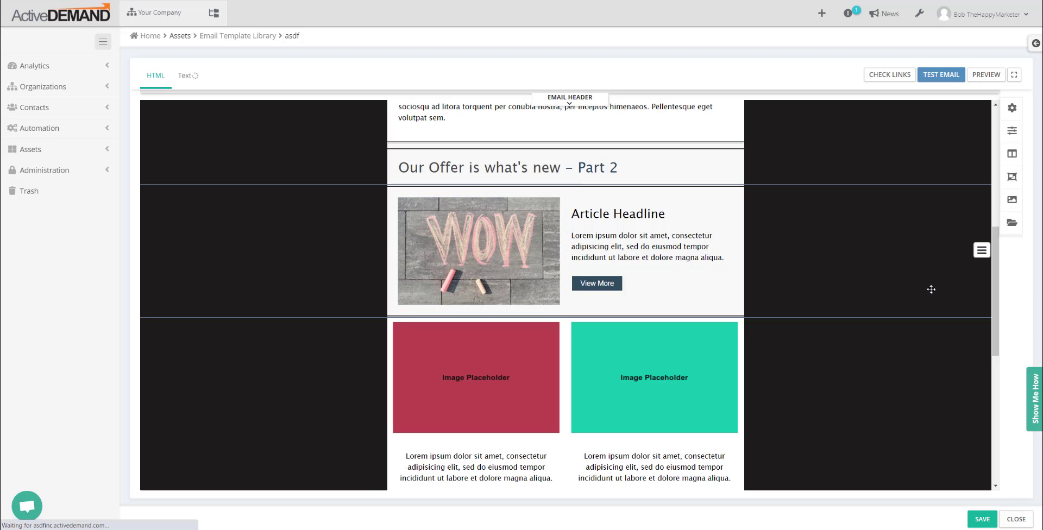
click(478, 252)
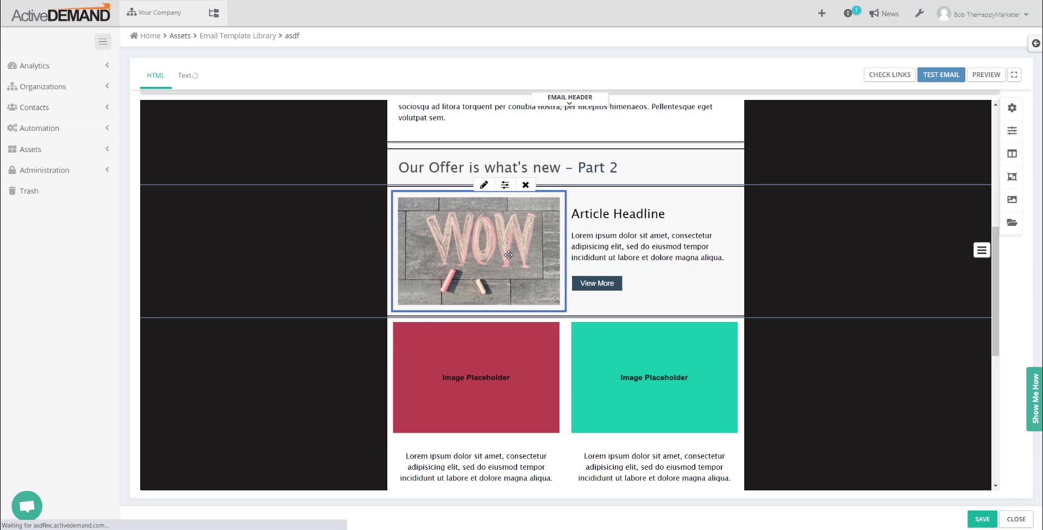
click(981, 518)
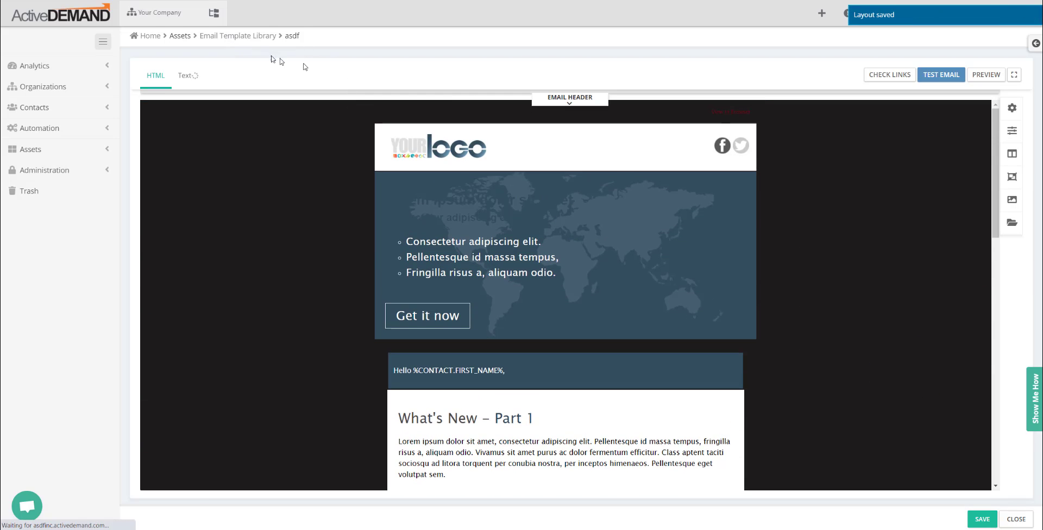
scroll(down, 3)
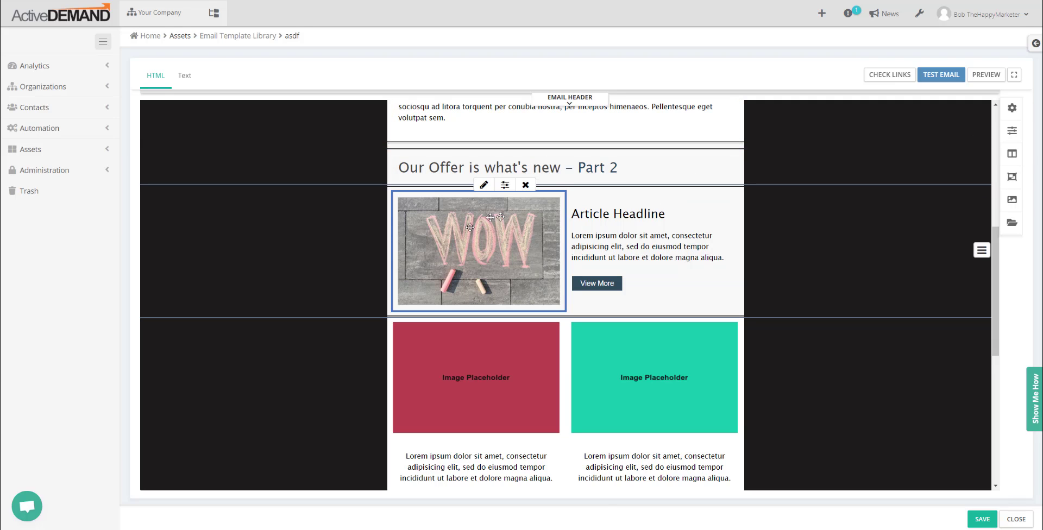
mouse_move(467, 244)
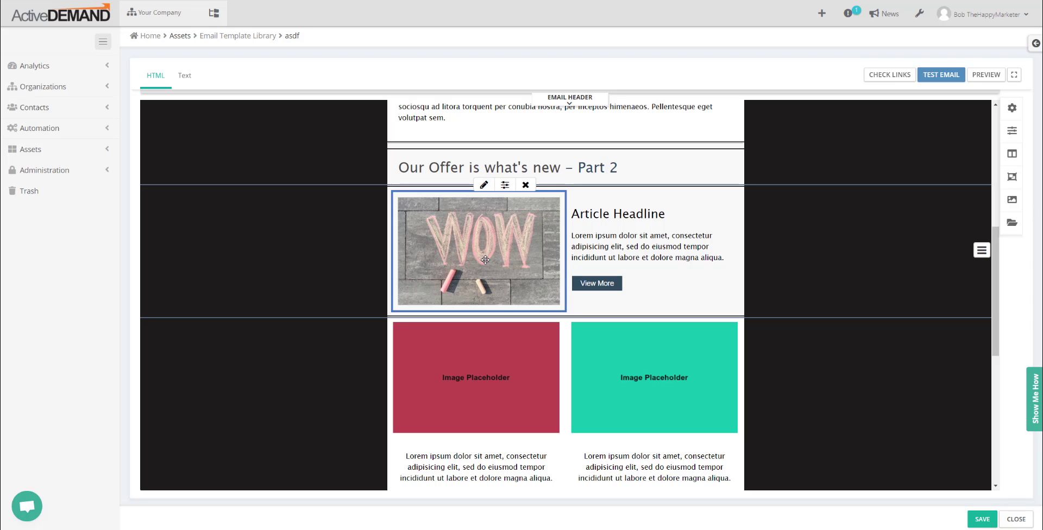
mouse_move(431, 252)
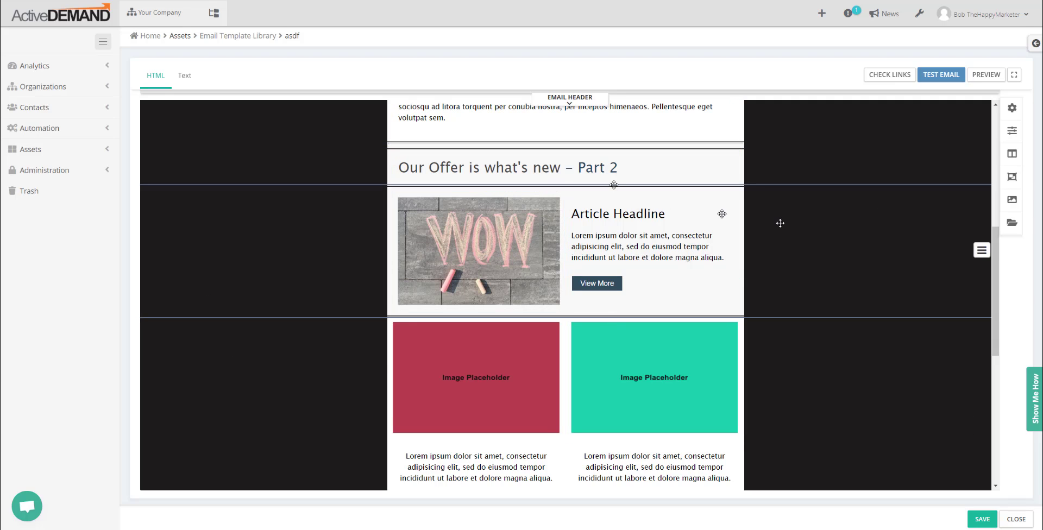
click(475, 377)
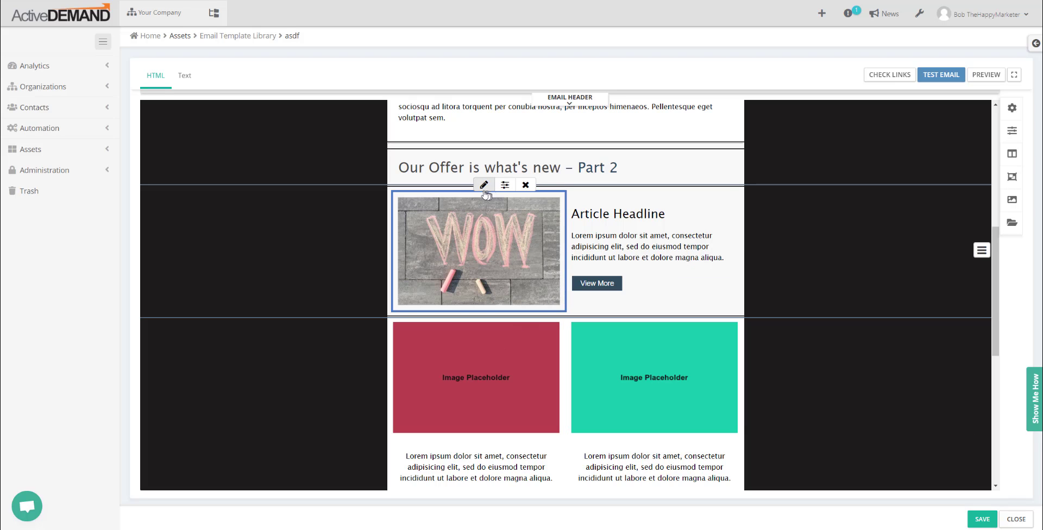
mouse_move(484, 185)
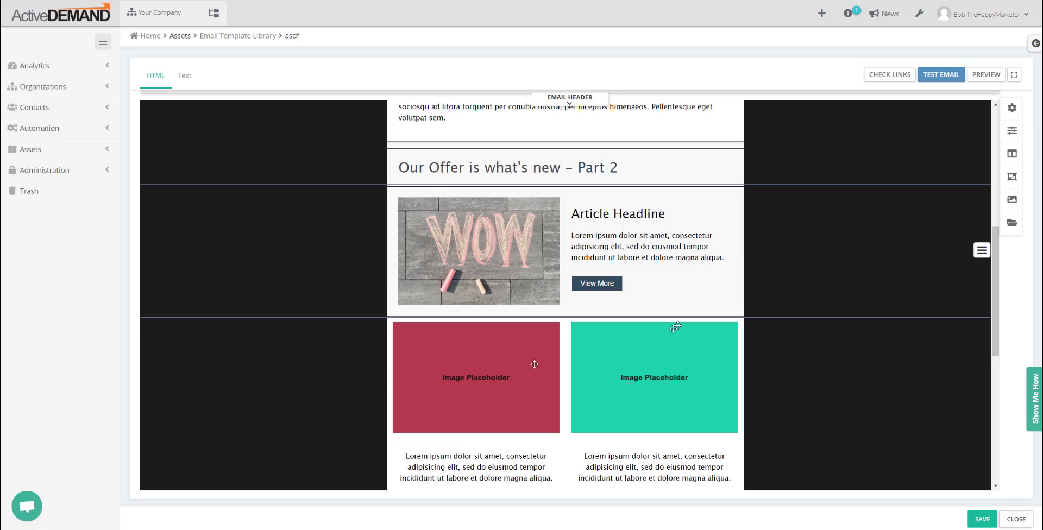
mouse_move(892, 403)
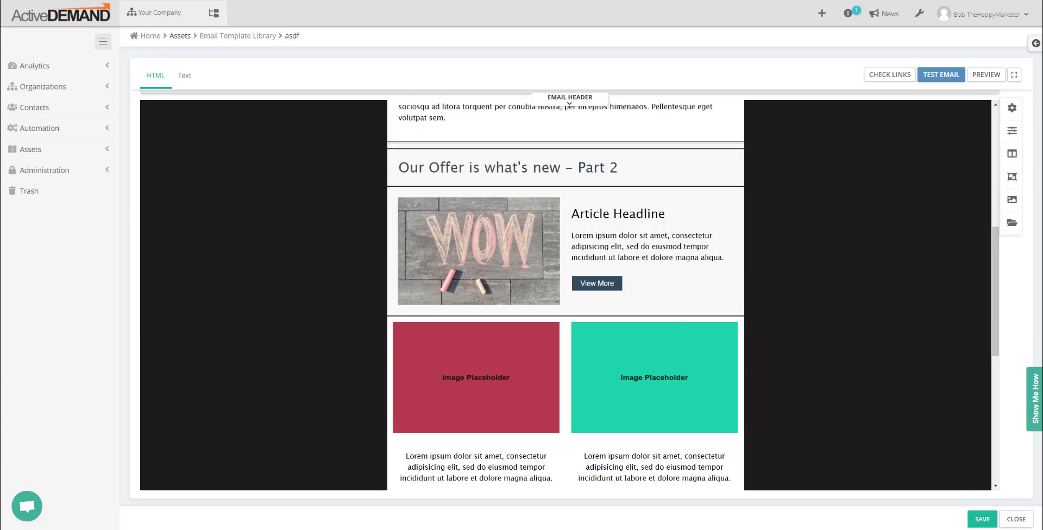
click(478, 251)
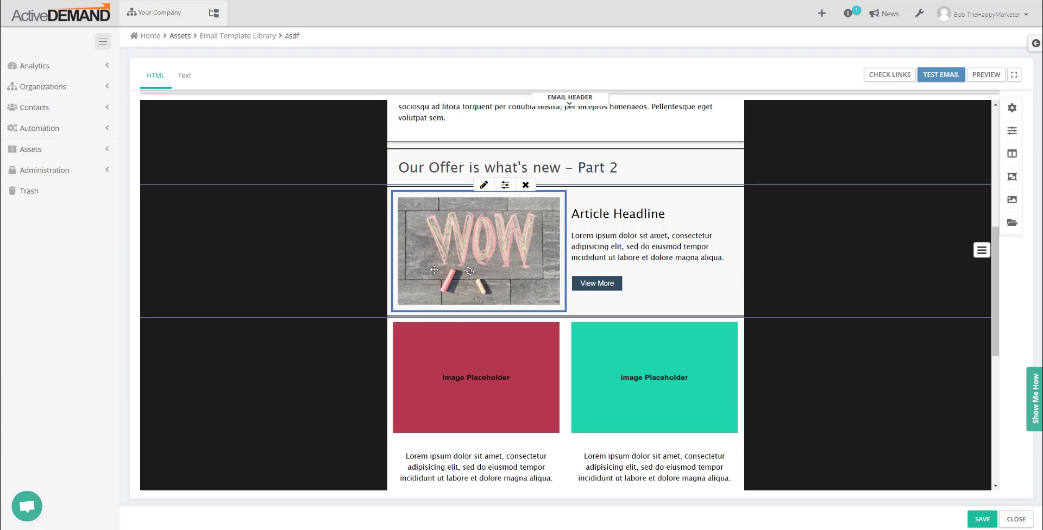
drag(477, 252, 564, 374)
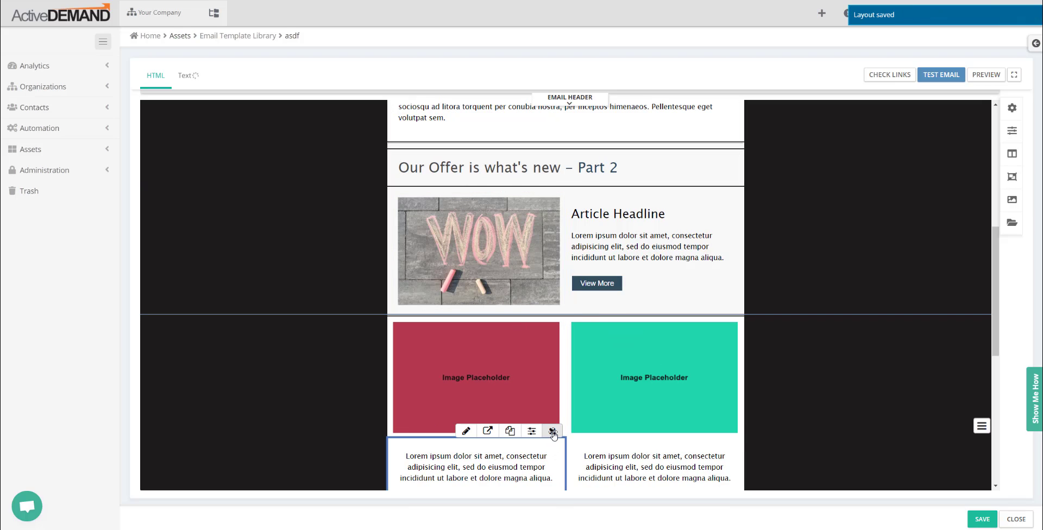
mouse_move(553, 432)
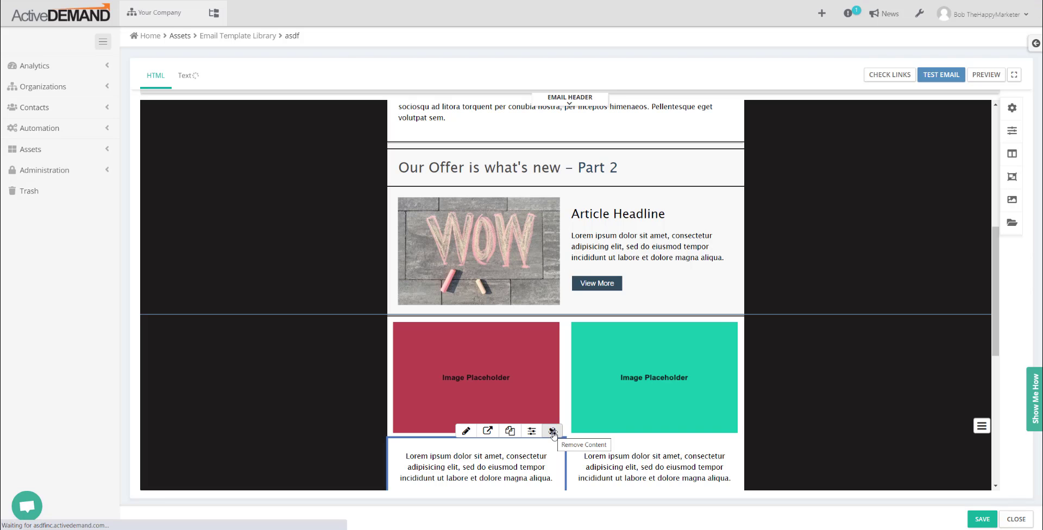